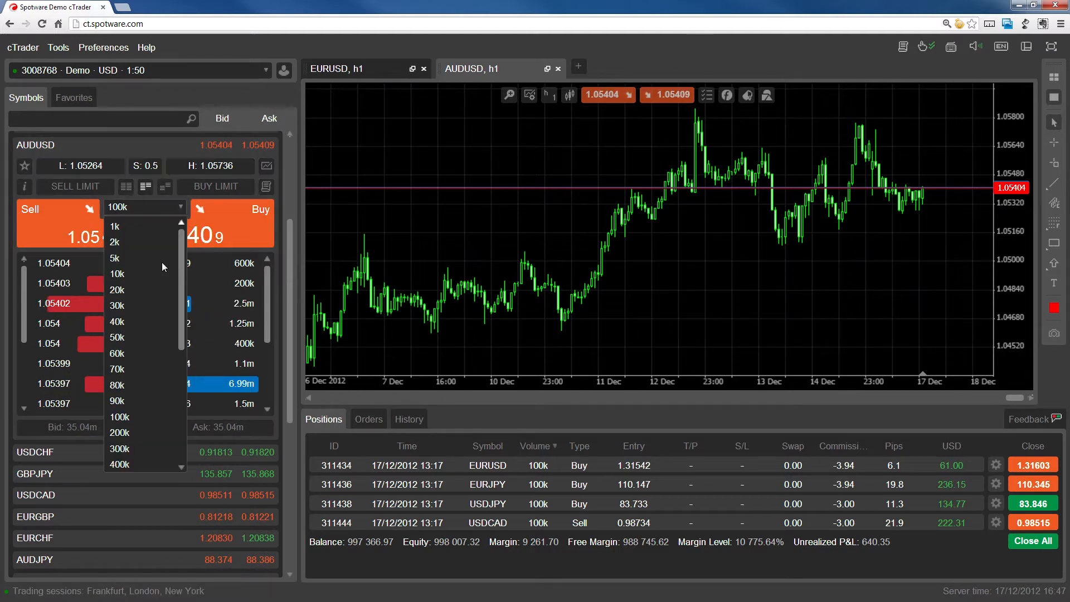
Choose 200k AUDUSD volume in the symbol panel and the chart Quick Trade bar
left_click(119, 431)
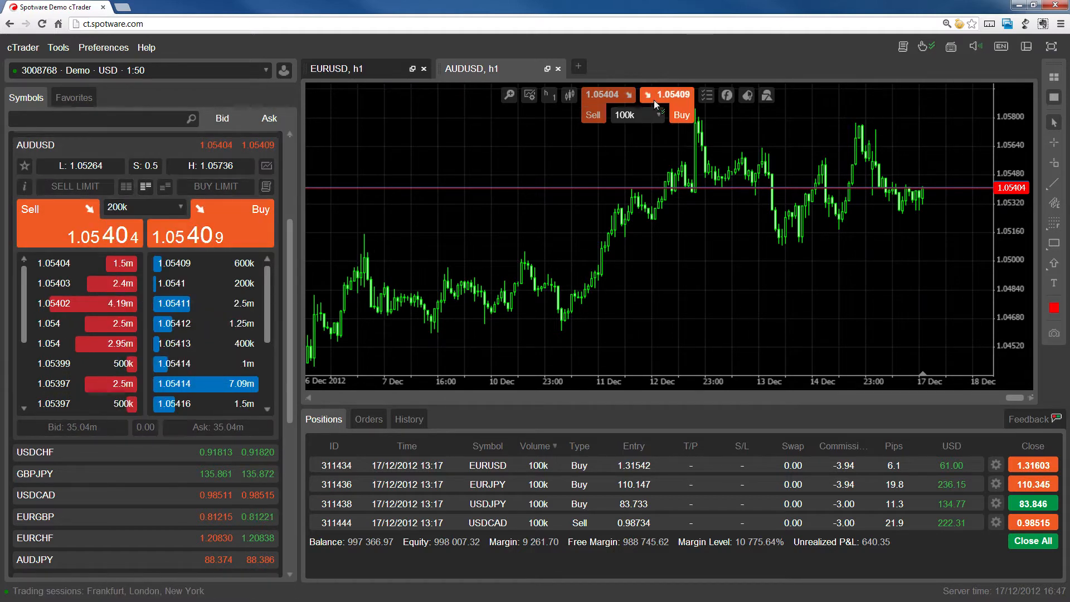
left_click(633, 114)
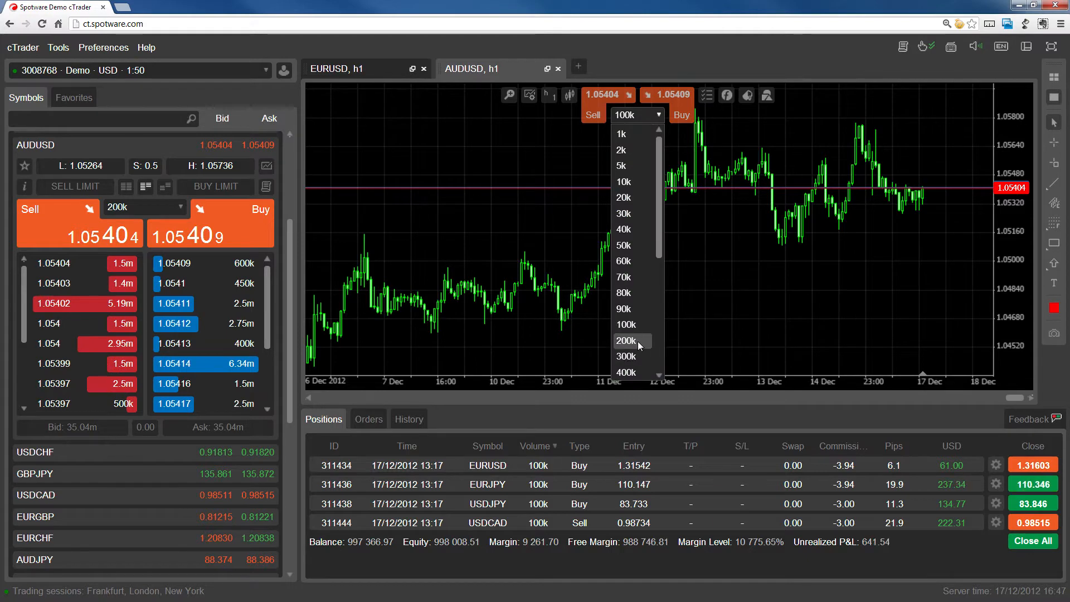
left_click(625, 341)
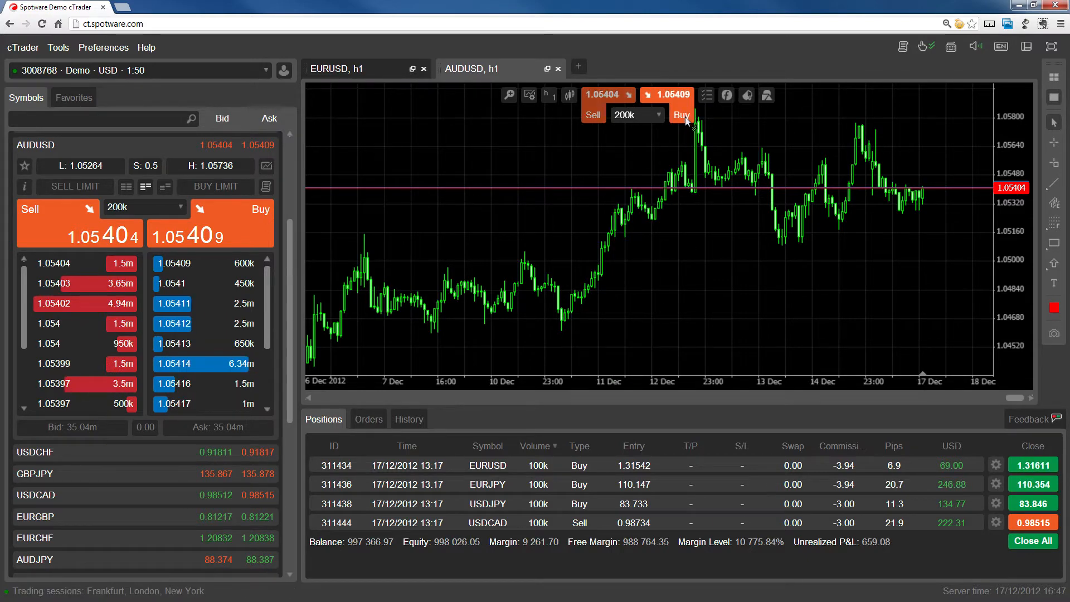
Open a 200k AUDUSD buy position at 1.05409 from the chart Quick Trade bar
left_click(681, 114)
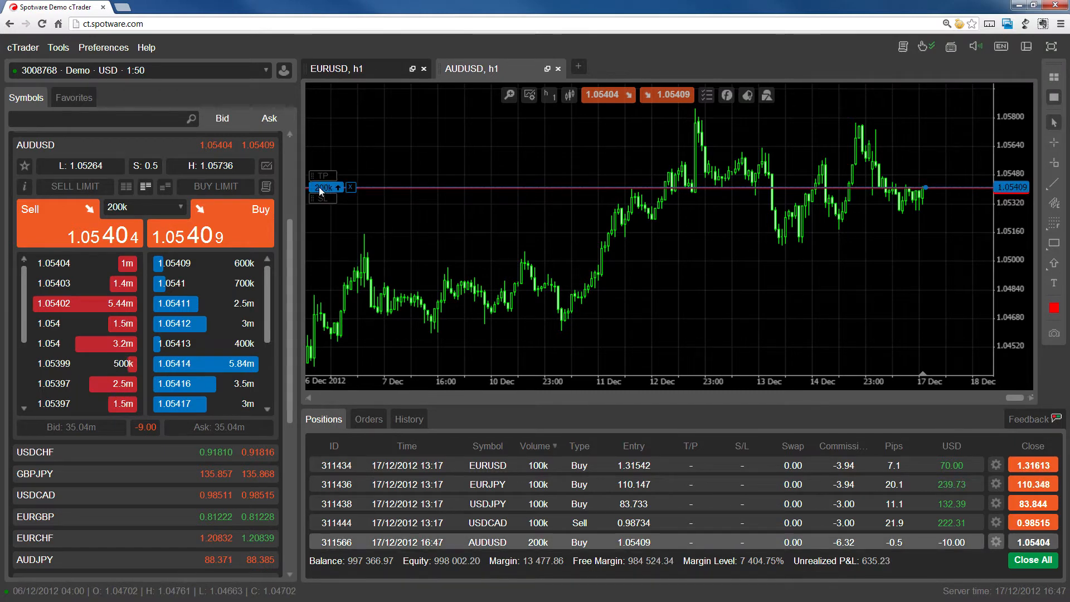
left_click(706, 94)
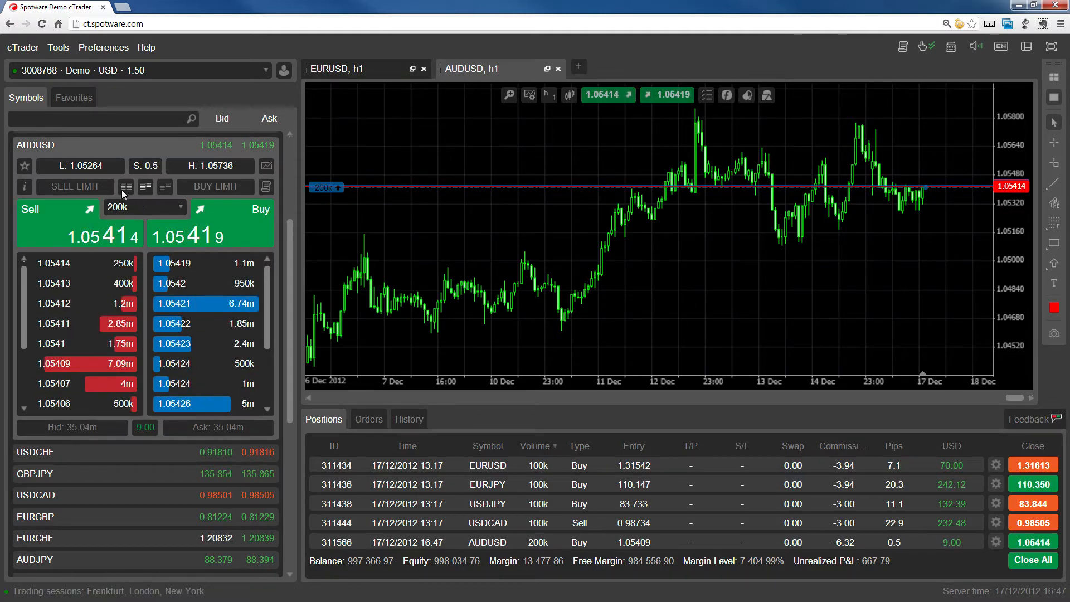
Sell 2m AUDUSD at 1.05412 from the VWAP depth of market
left_click(125, 186)
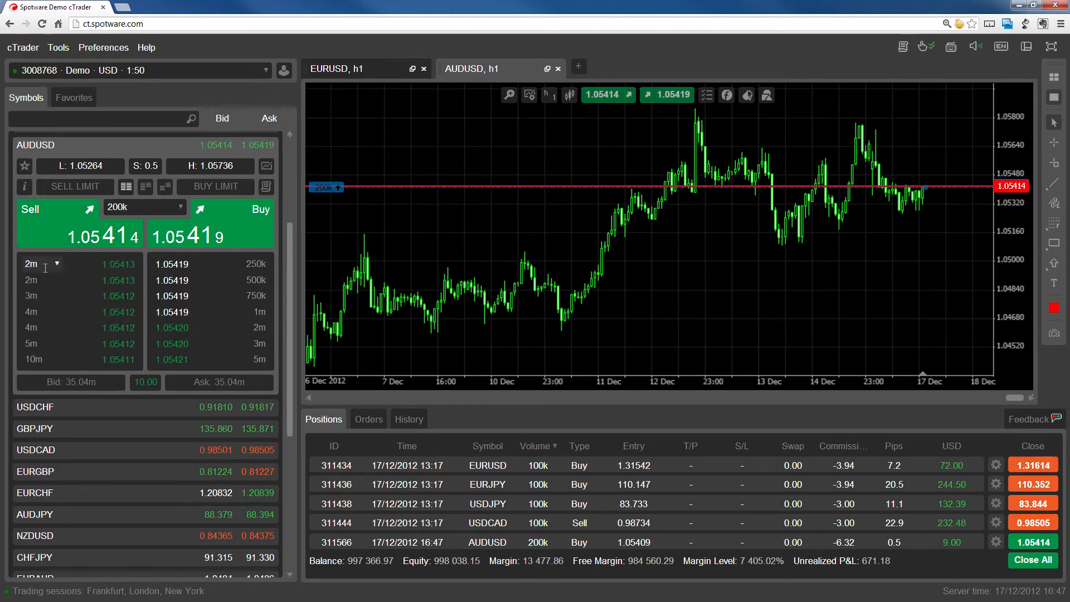
left_click(57, 265)
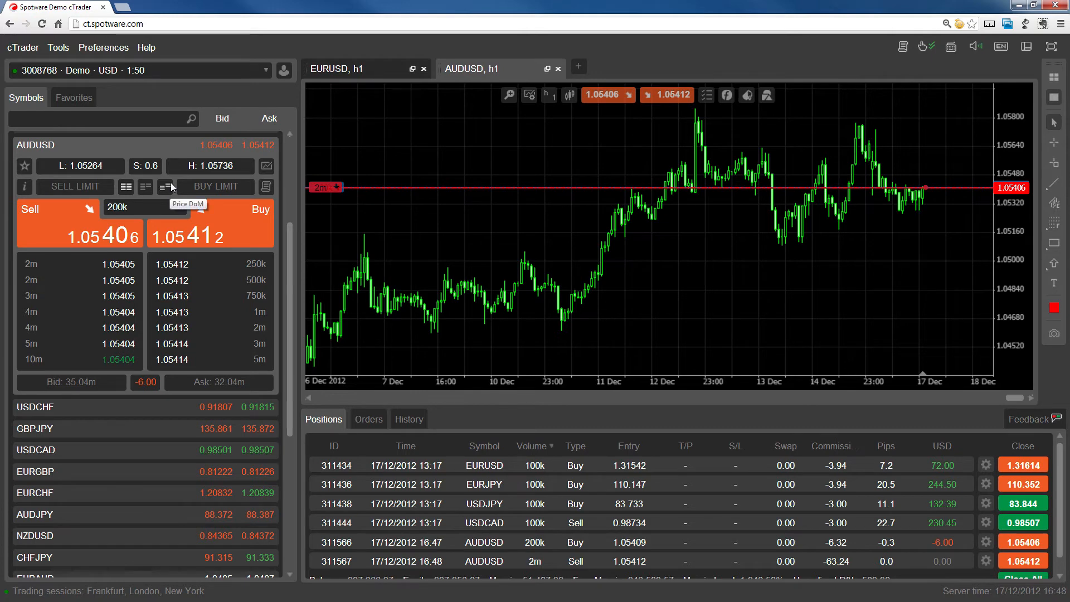
Place 200k AUDUSD stop and limit orders at 1.05414 and 1.05404 on the Price DoM ladder
left_click(164, 186)
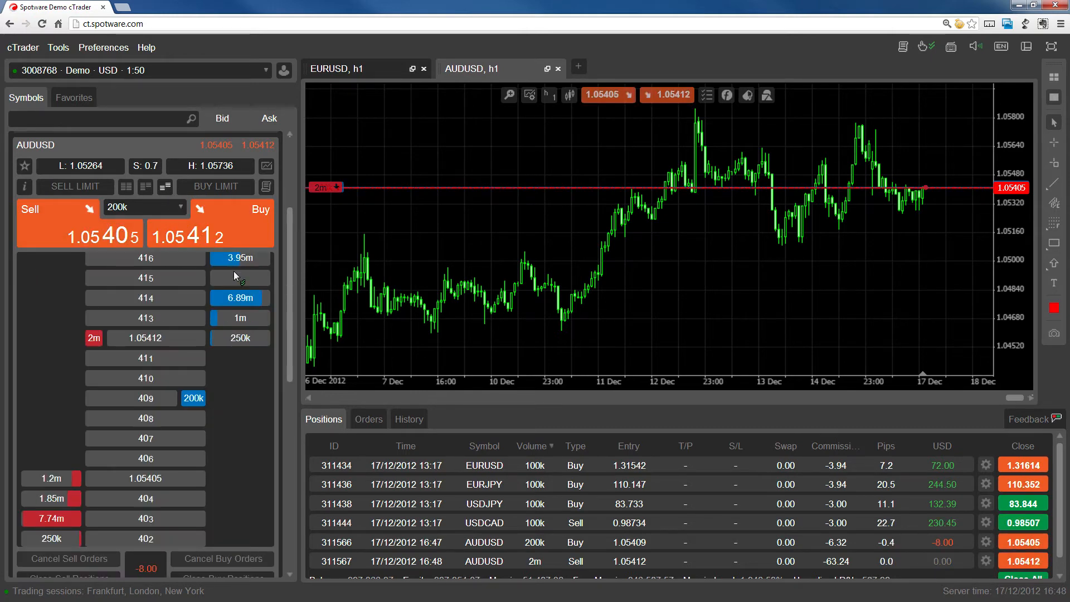
left_click(236, 297)
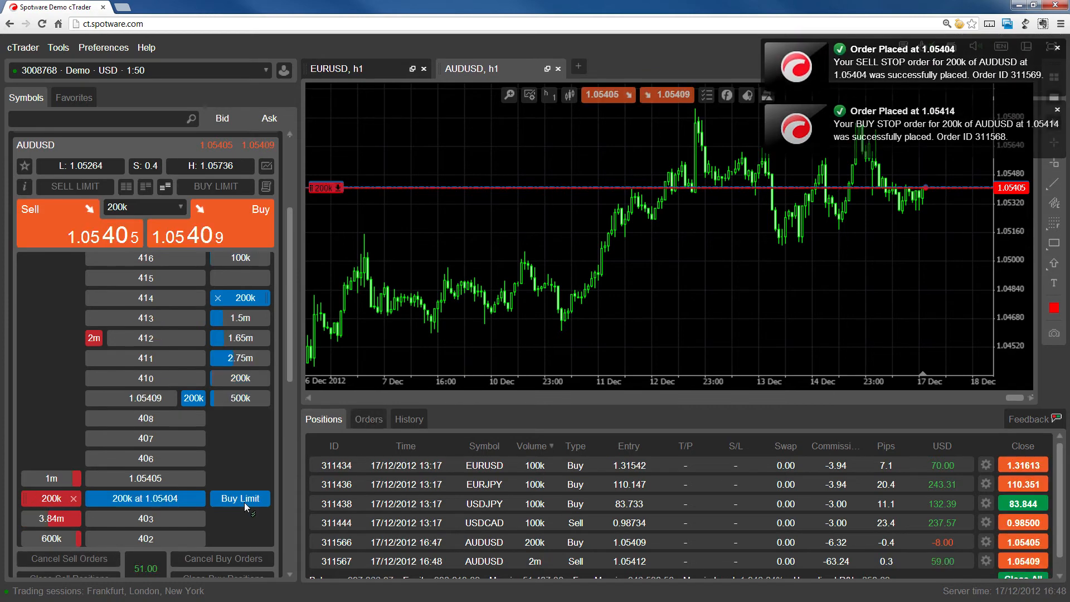
left_click(239, 498)
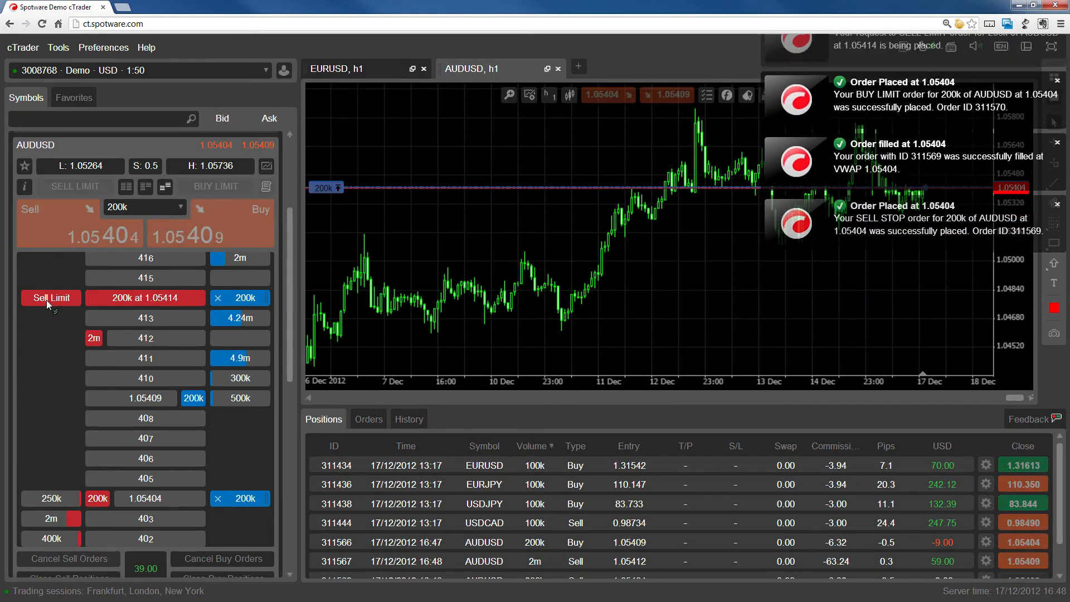
left_click(49, 298)
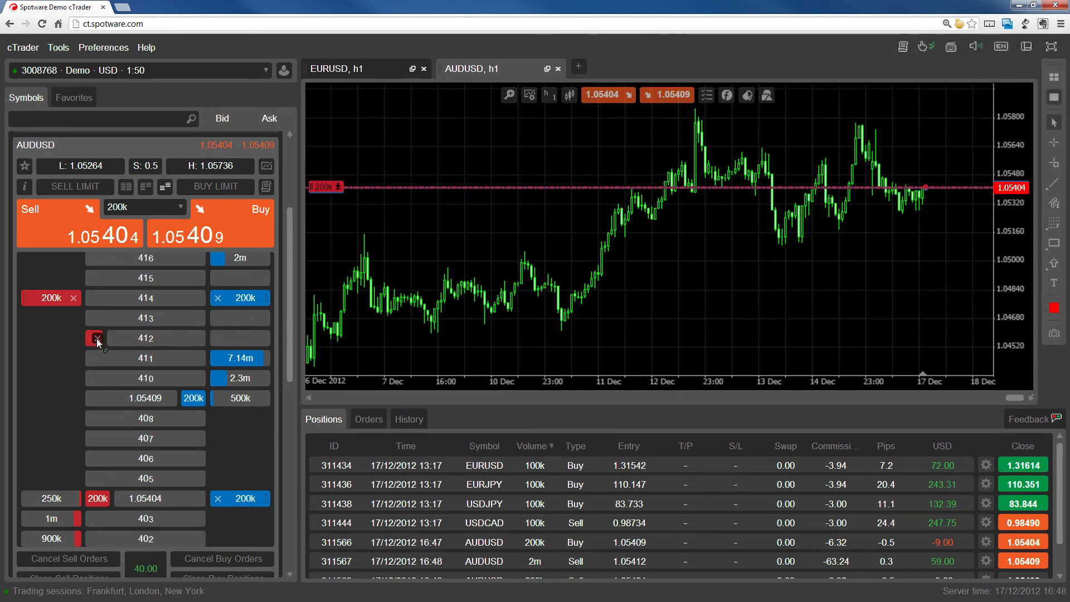
Close the 2m AUDUSD sell and the 200k sell at 1.05404, keeping the 200k buy
left_click(95, 337)
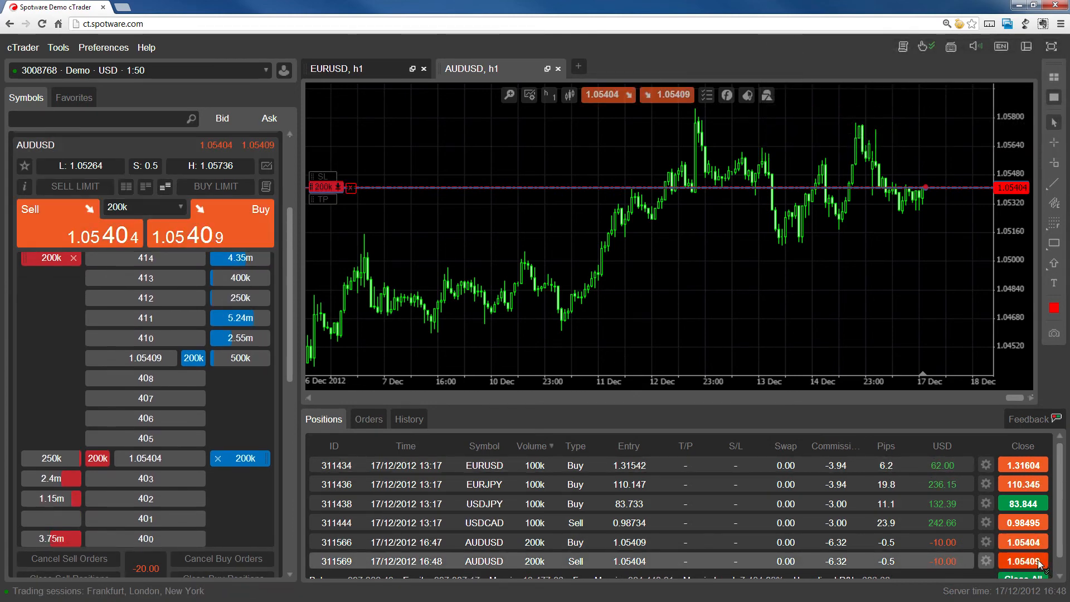
left_click(1022, 561)
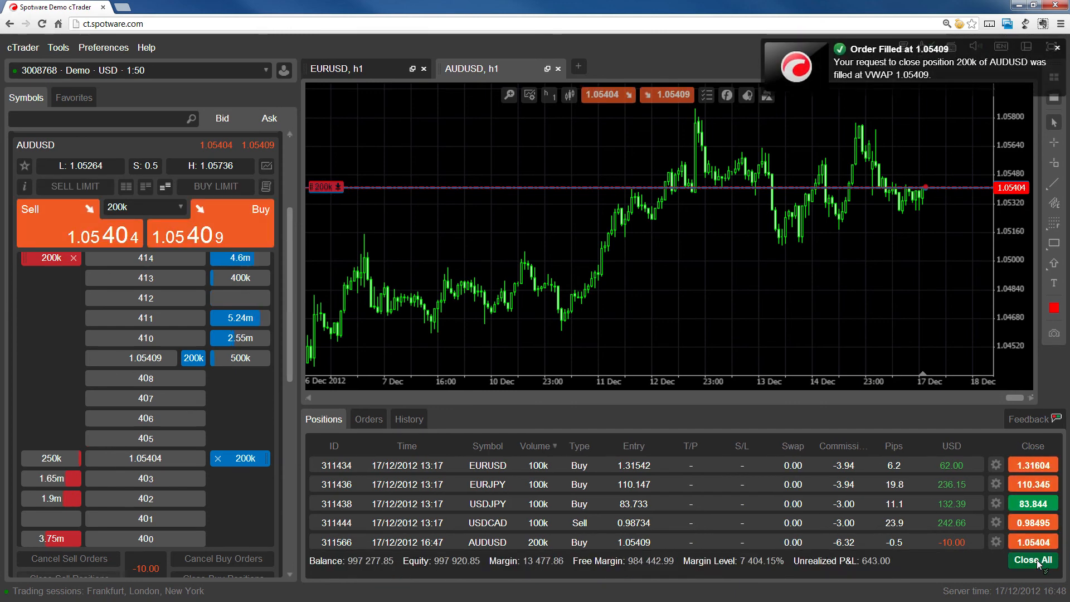